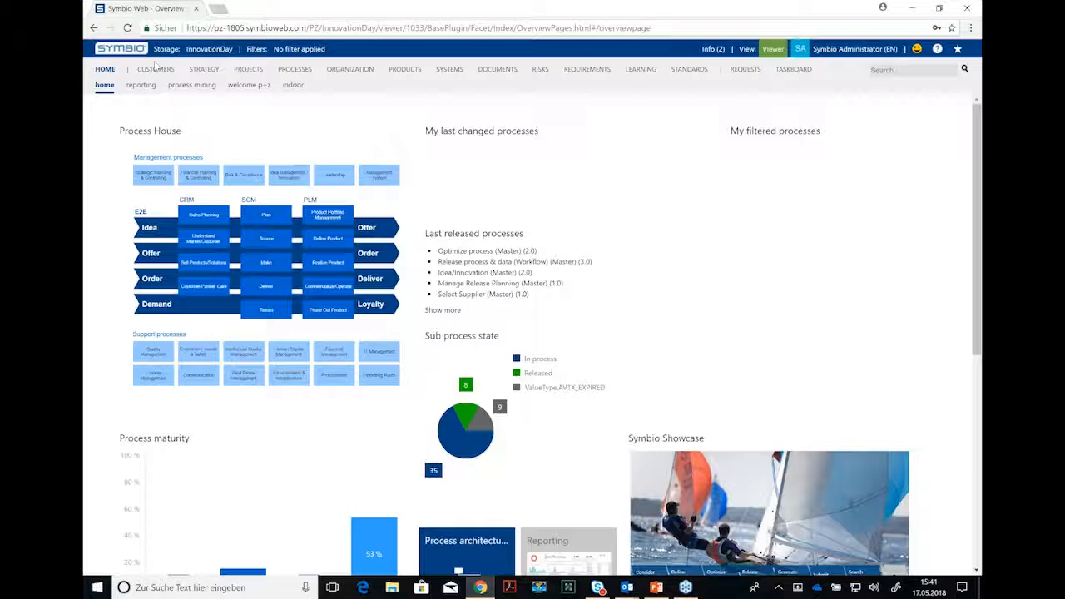
mouse_move(157, 70)
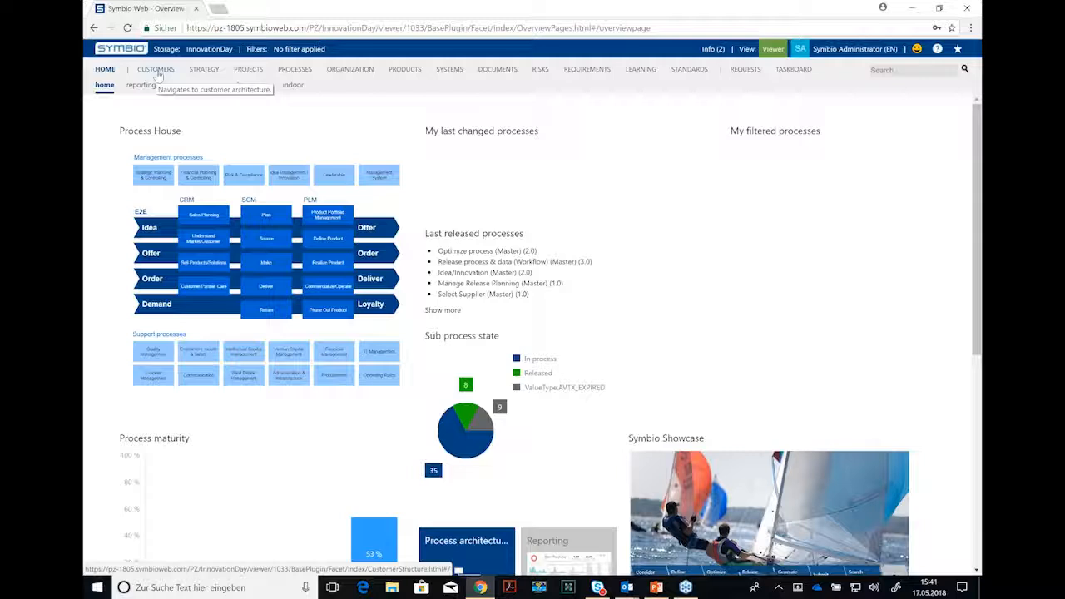
- Show the Customers structure with Sell products, Force service, Involve customer and Promoting mobility
left_click(157, 70)
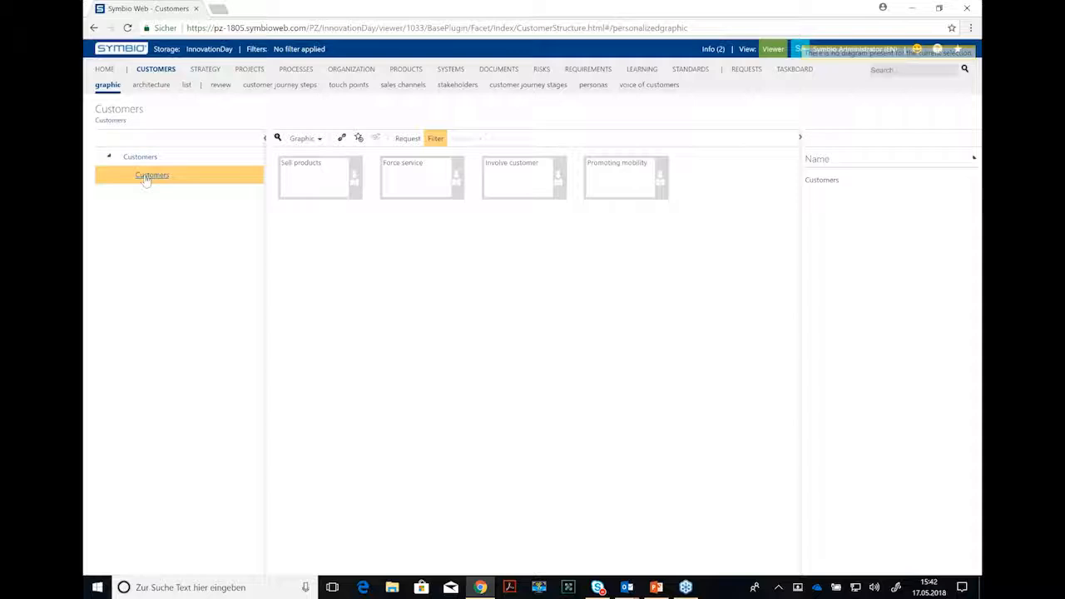
- Display the Sell products journey 'Acquiring and loyalising new customers' as a vertical swimlane
left_click(754, 48)
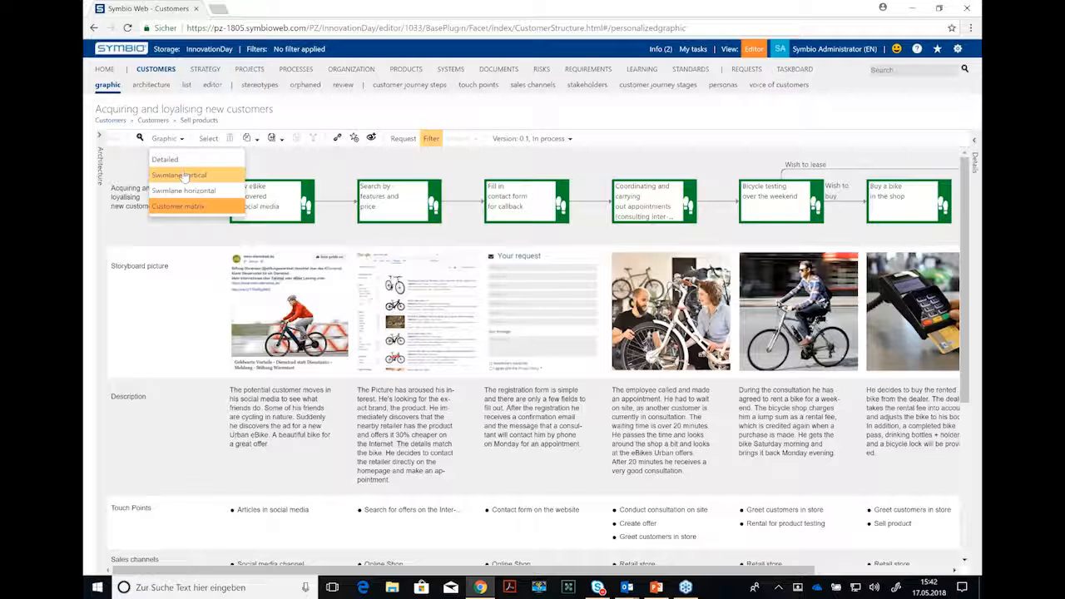
left_click(180, 175)
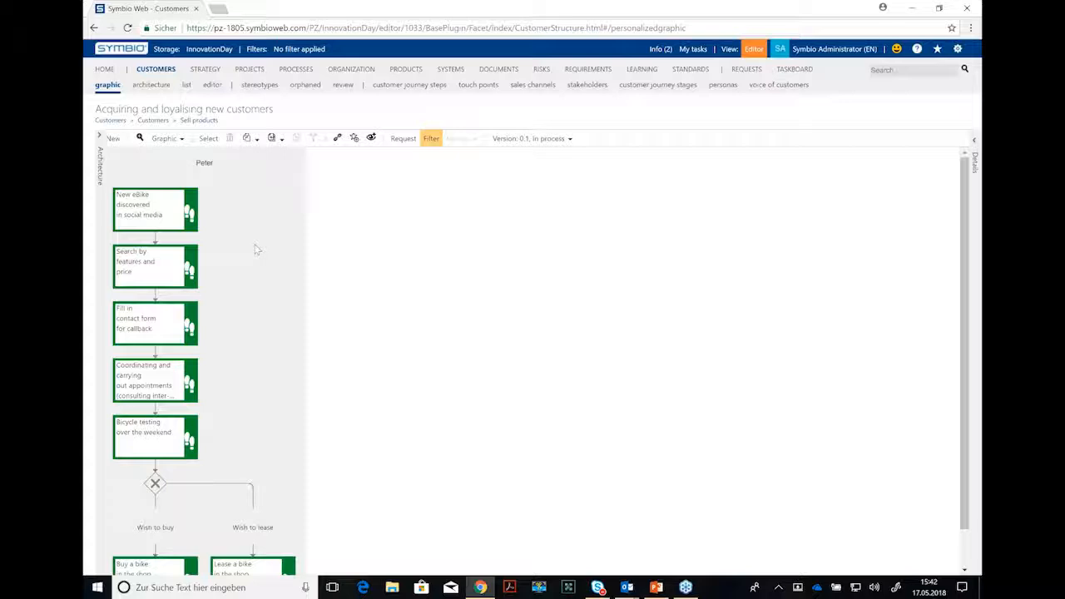
- Return from PowerPoint to the journey diagram and reveal the Suche mit Produktnamen step details
scroll("down", 3)
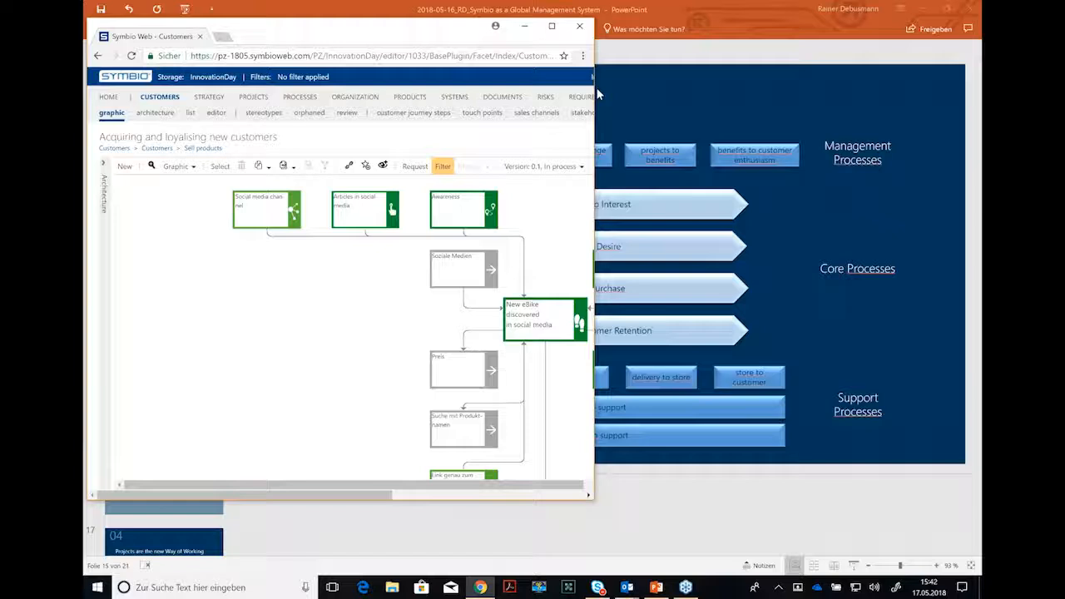
left_click(553, 27)
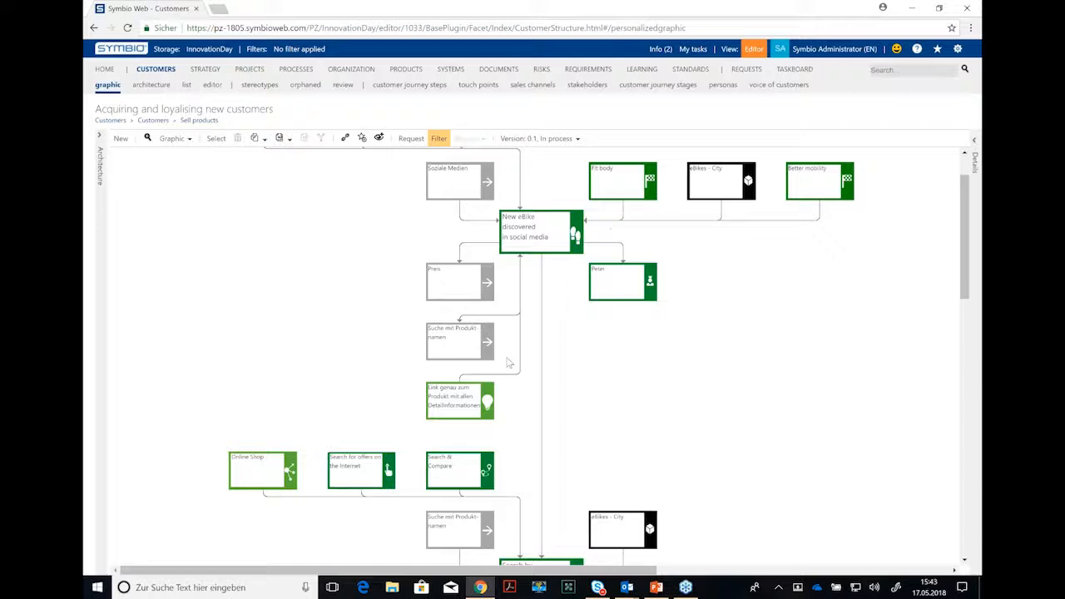
scroll("down", 3)
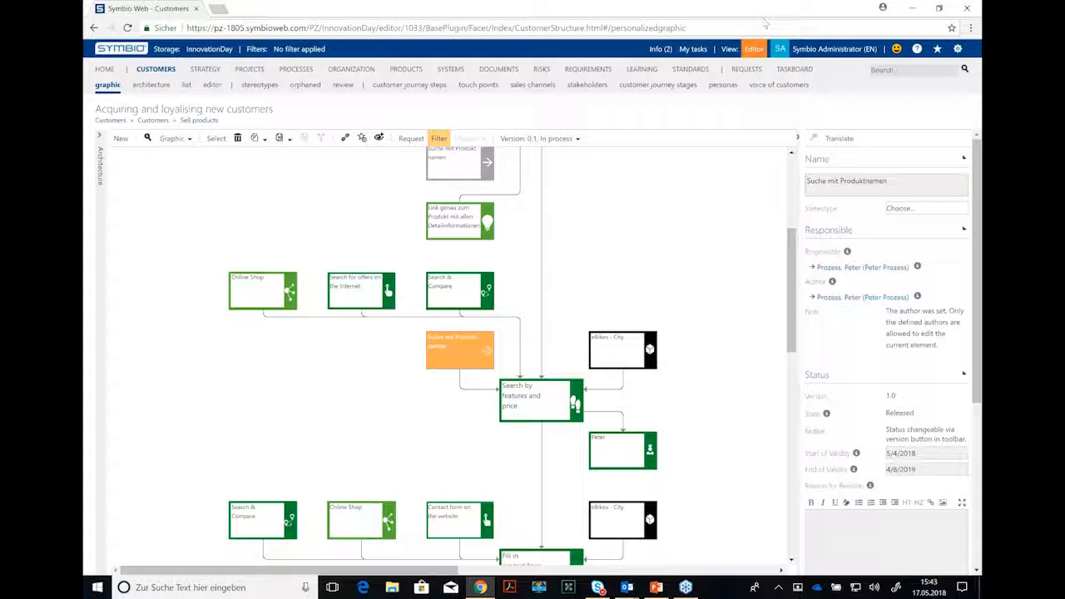
- Show the Search by features and price step's journey details with its feelings and pain points
left_click(541, 399)
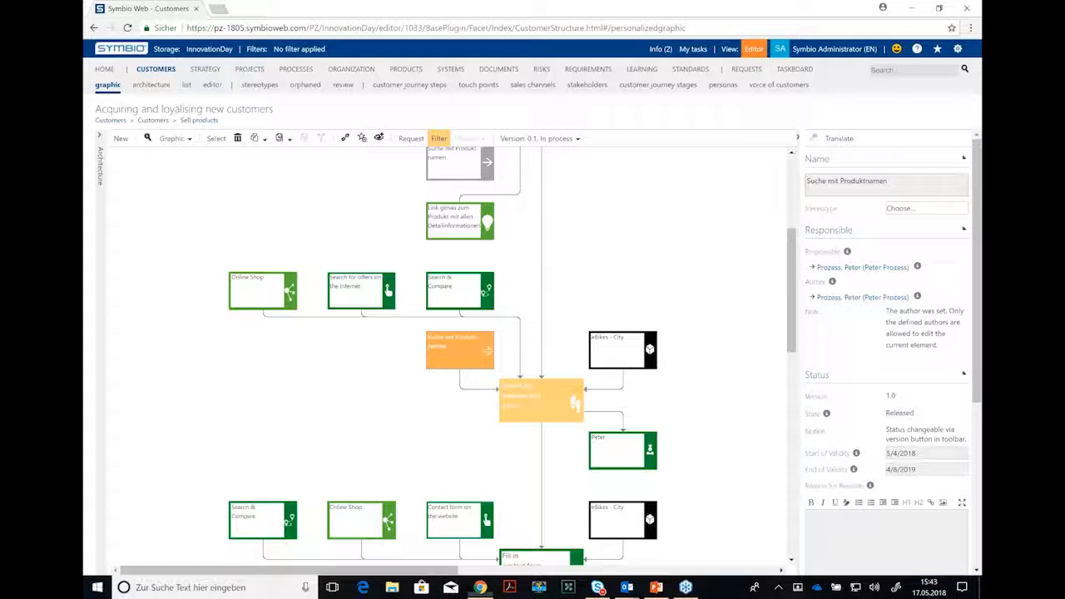
left_click(541, 399)
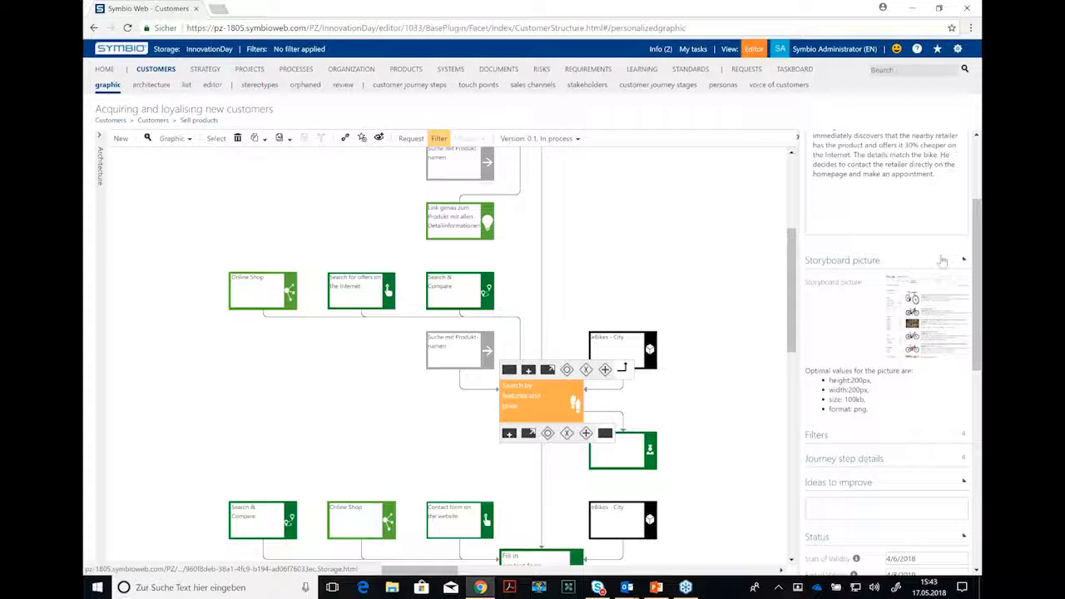
scroll("down", 3)
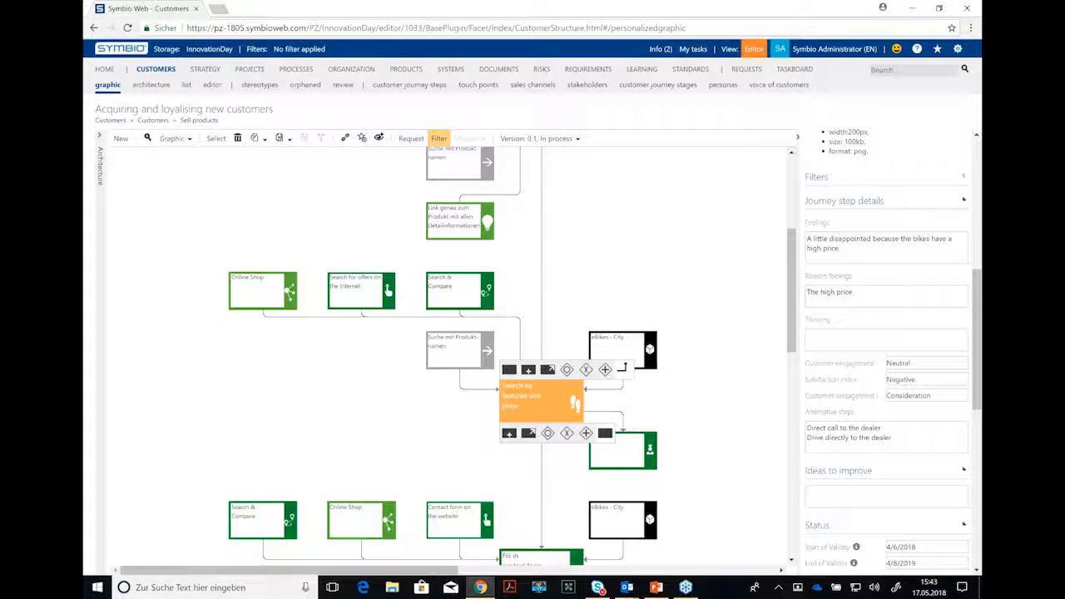
mouse_move(889, 223)
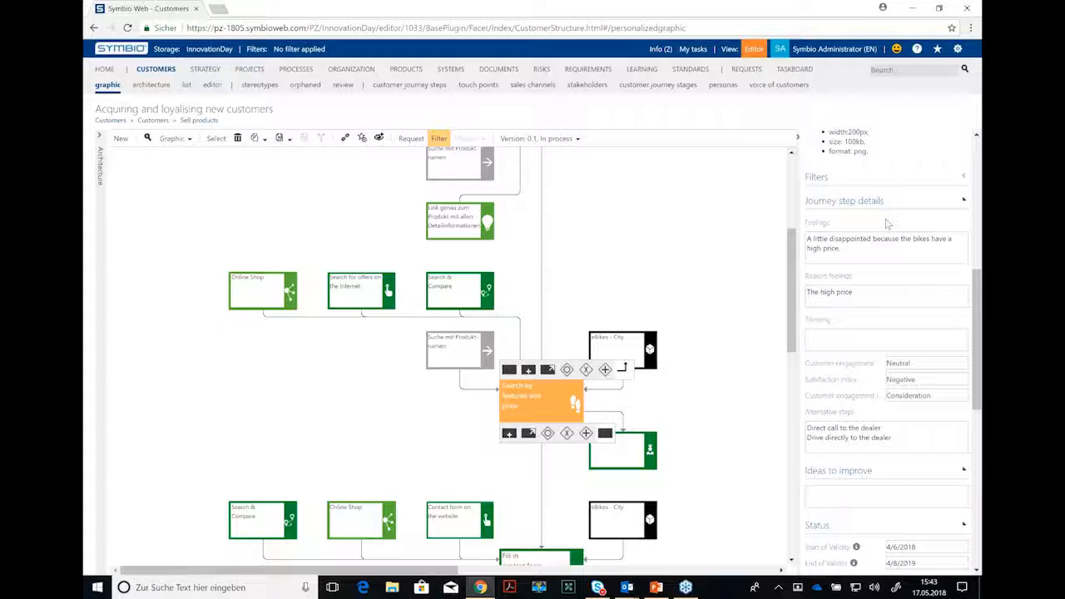
- Expand the Touch Points section to list Search for offers on the internet
left_click(886, 437)
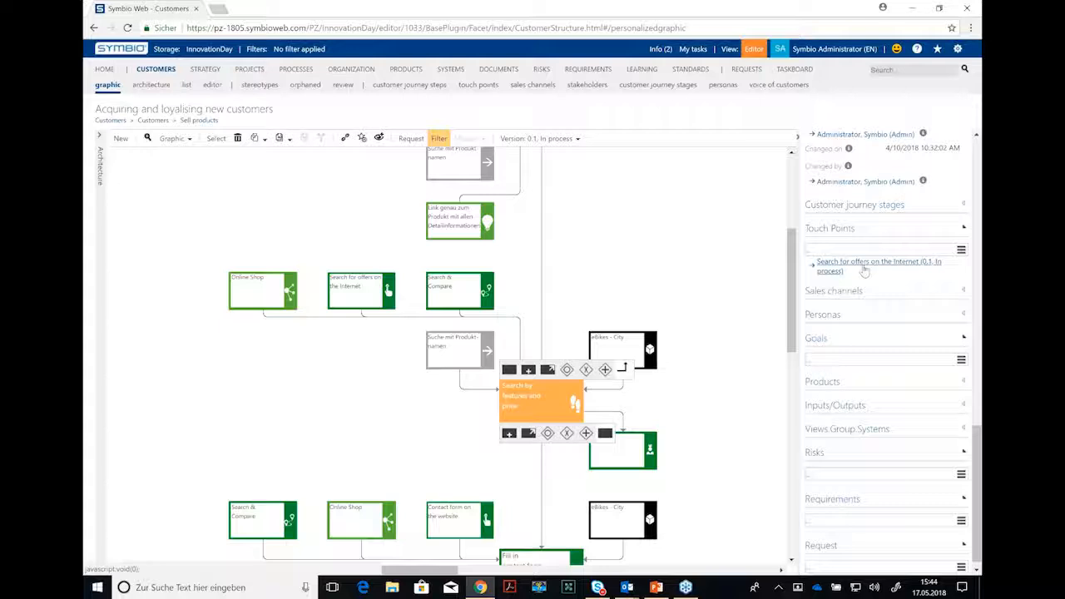
mouse_move(919, 276)
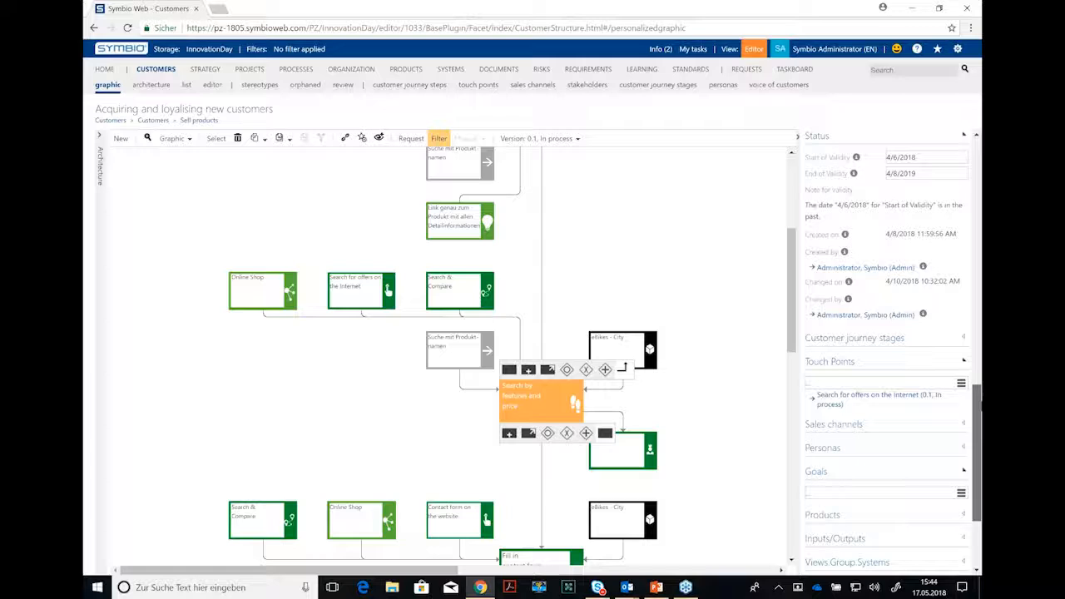
scroll("down", 3)
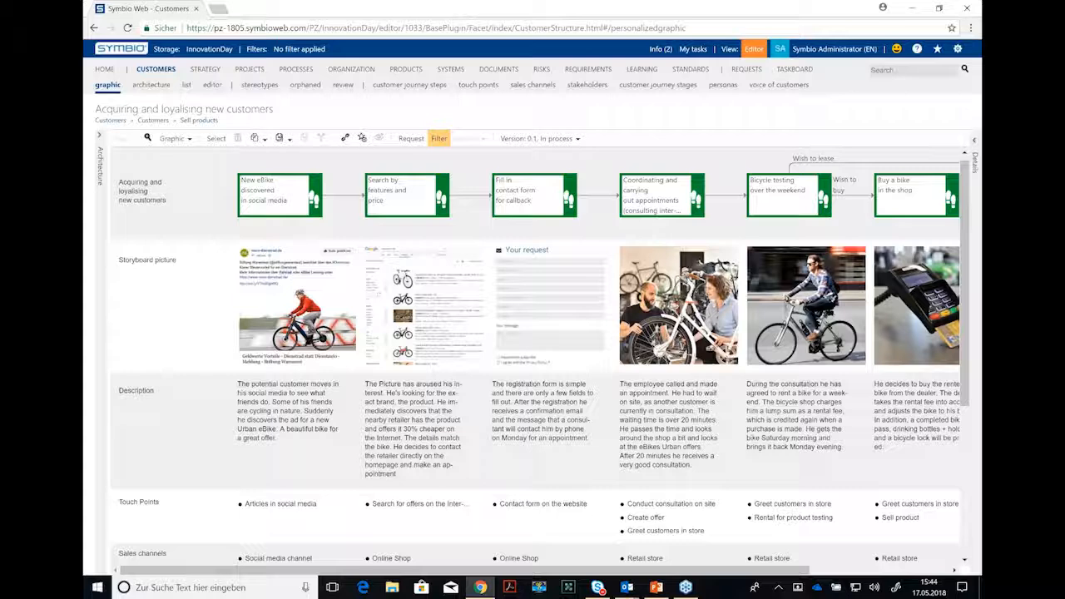
scroll("down", 3)
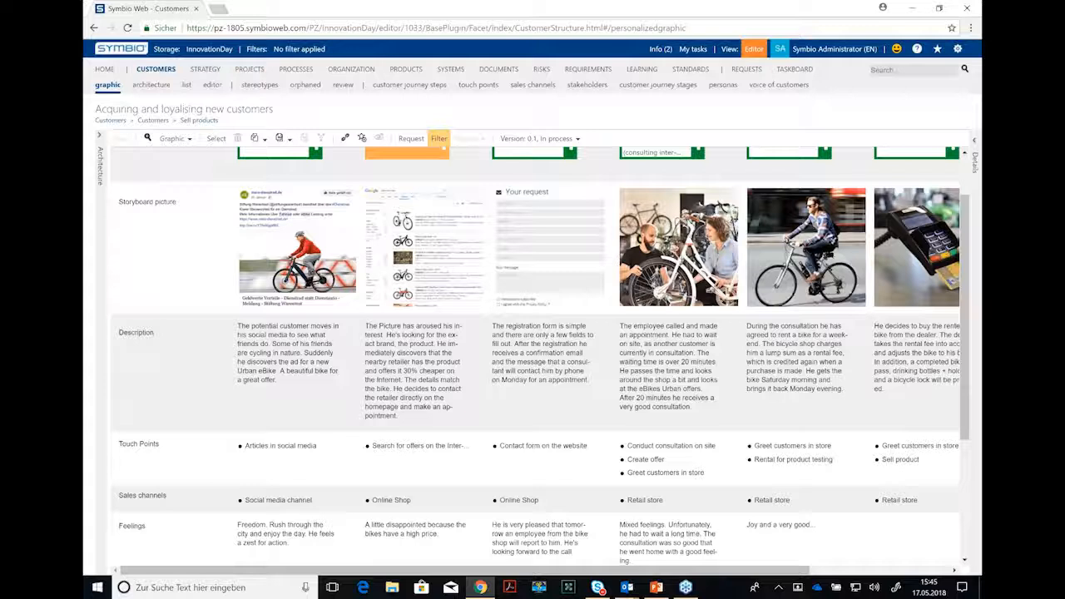
scroll("down", 3)
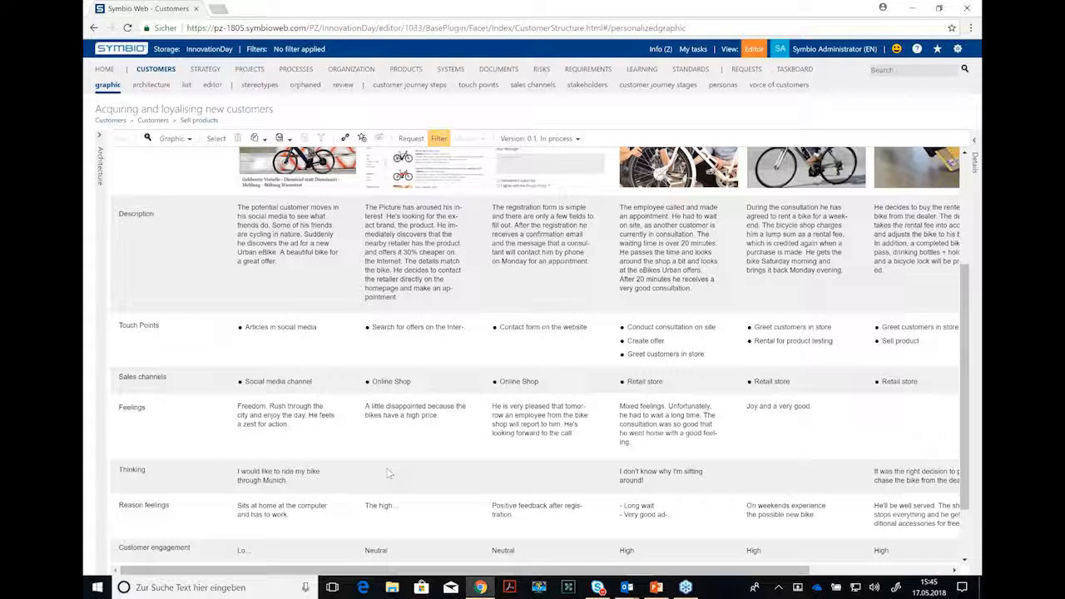
scroll("down", 3)
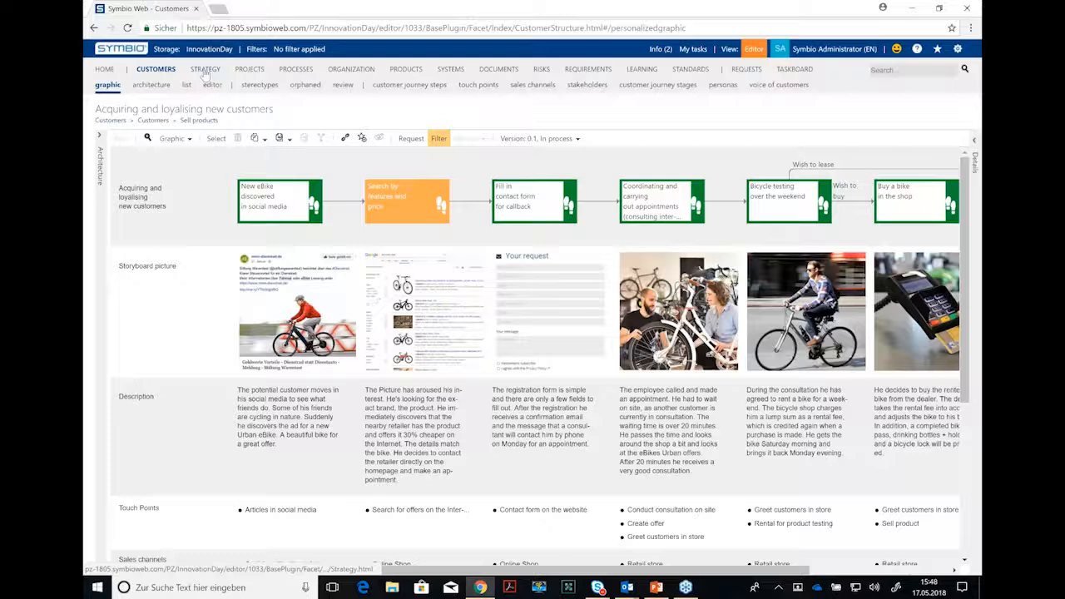
mouse_move(297, 70)
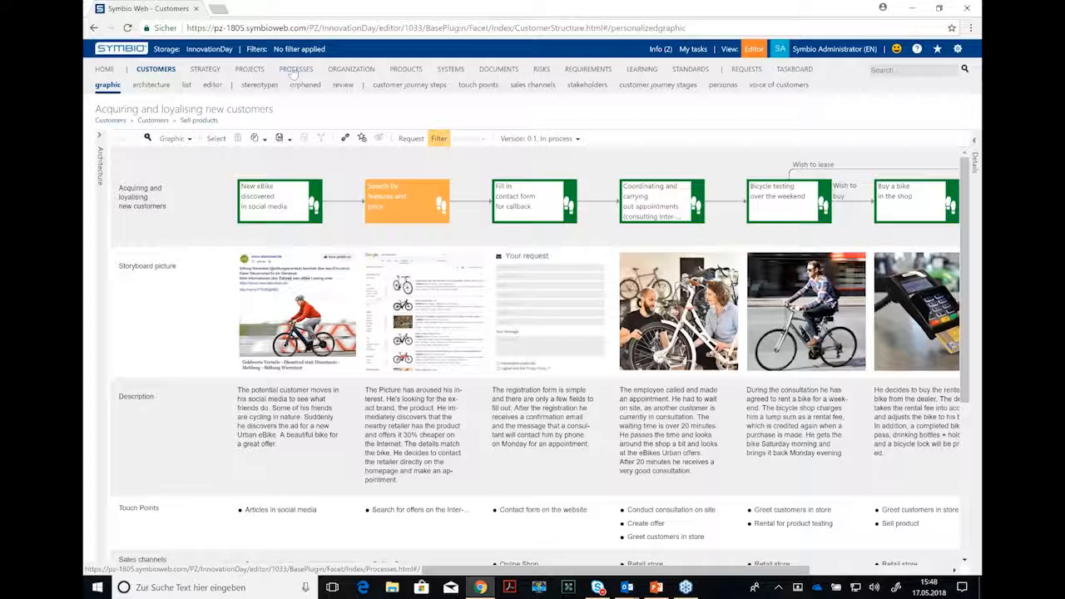
- Show the PRINCE2 Project A phases with Directing a Project details visible
left_click(248, 70)
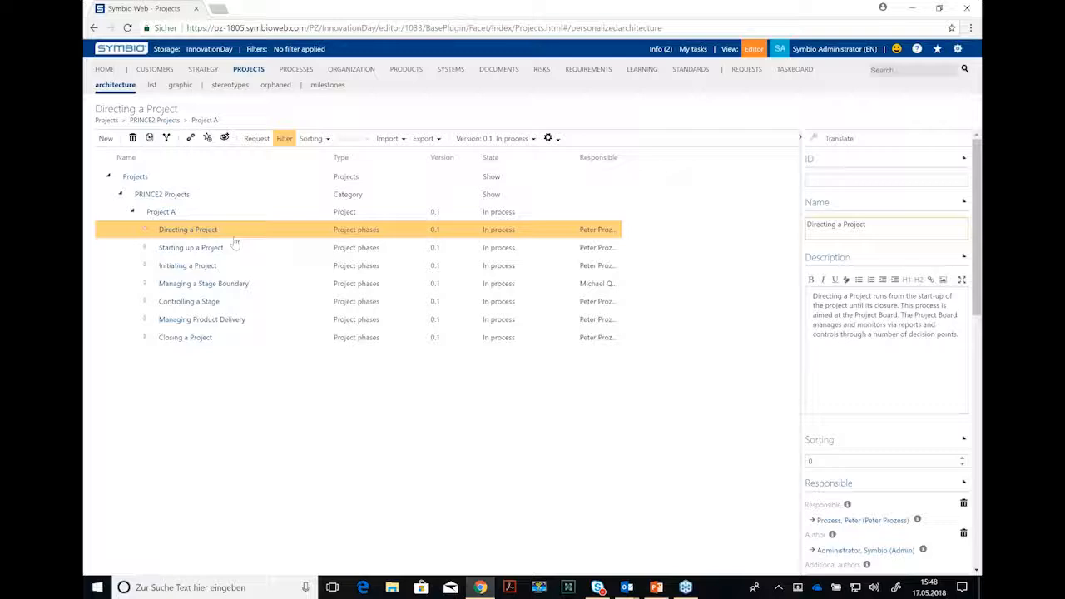
- Review Starting up a Project and edit its phase details duration and progress values
left_click(190, 246)
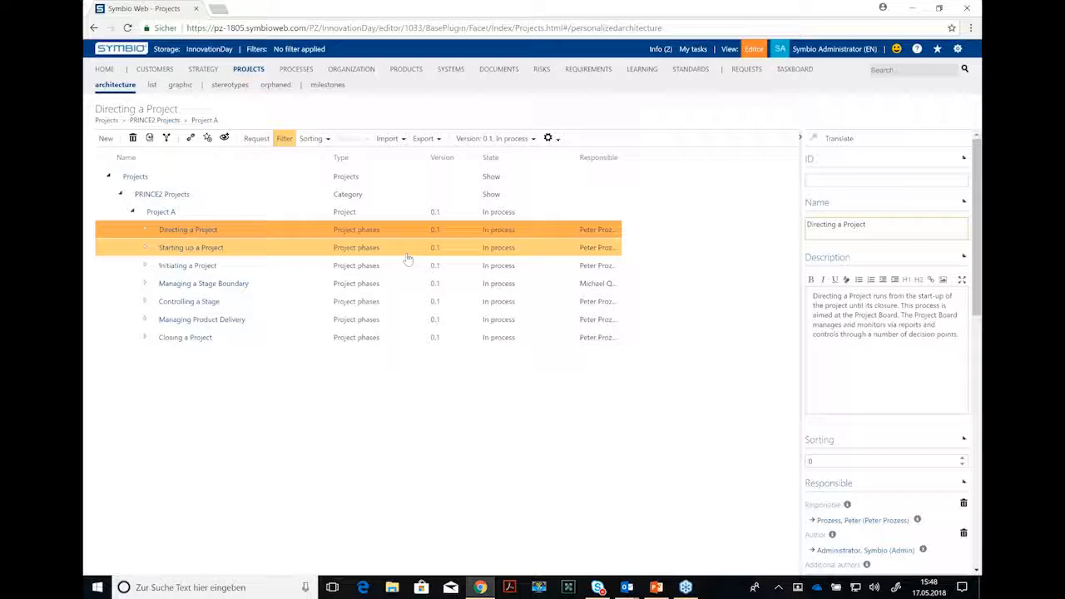
left_click(189, 247)
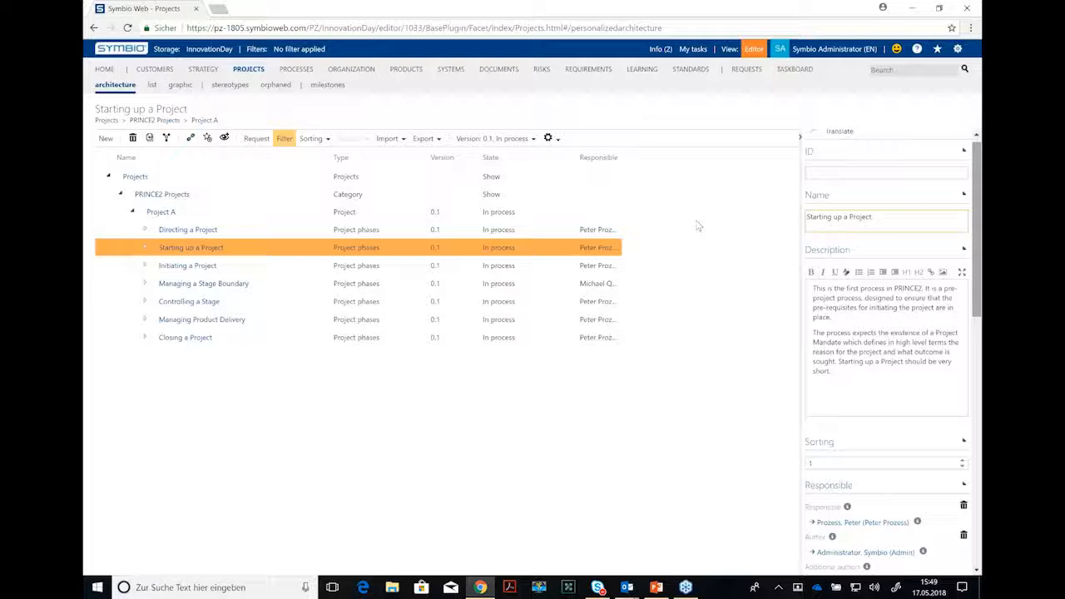
scroll("down", 3)
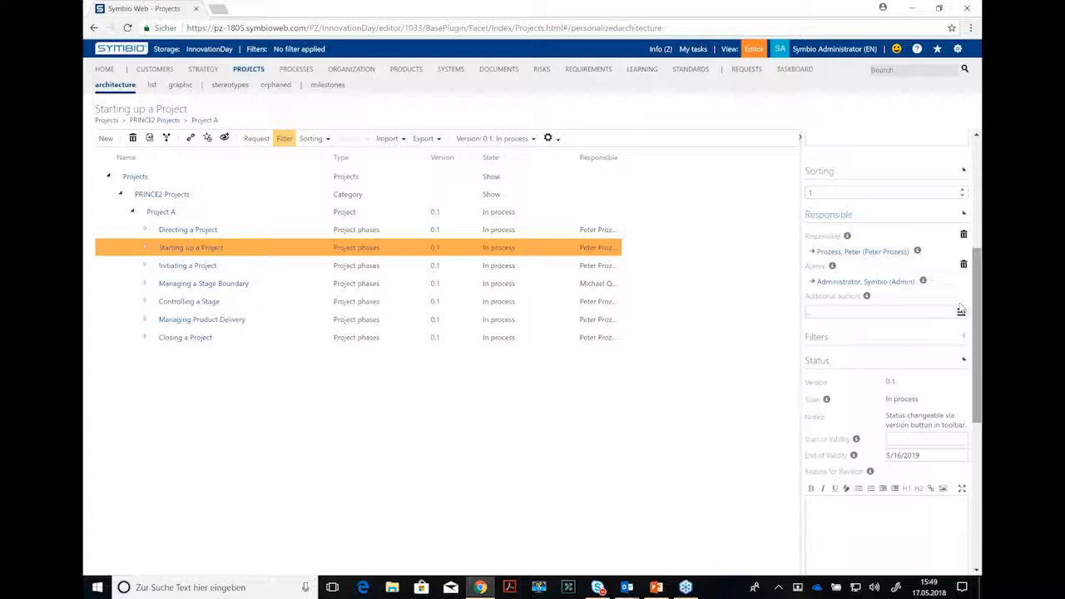
scroll("down", 3)
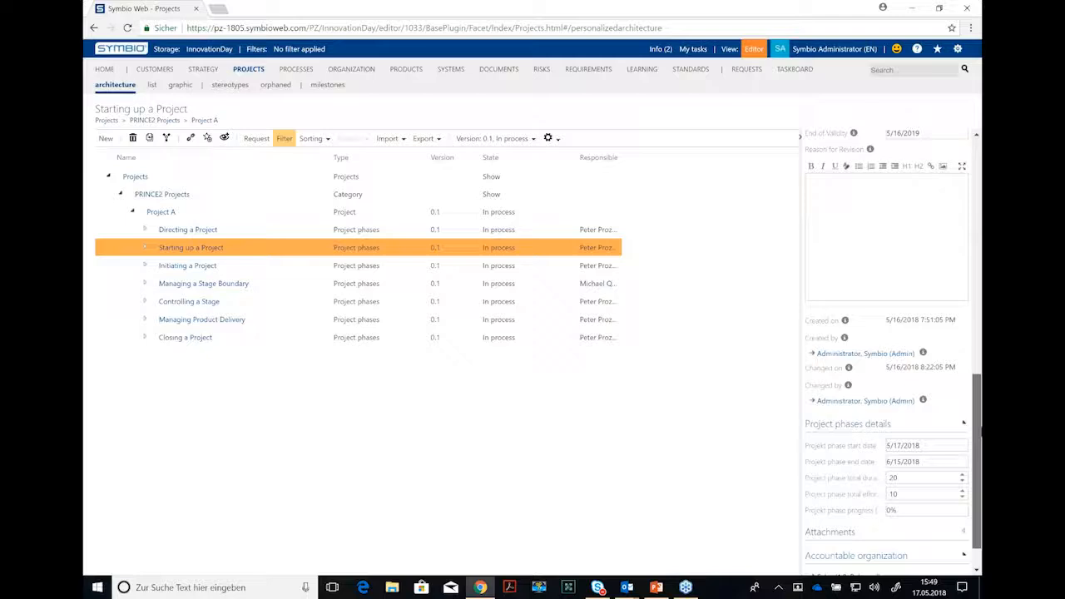
scroll("down", 3)
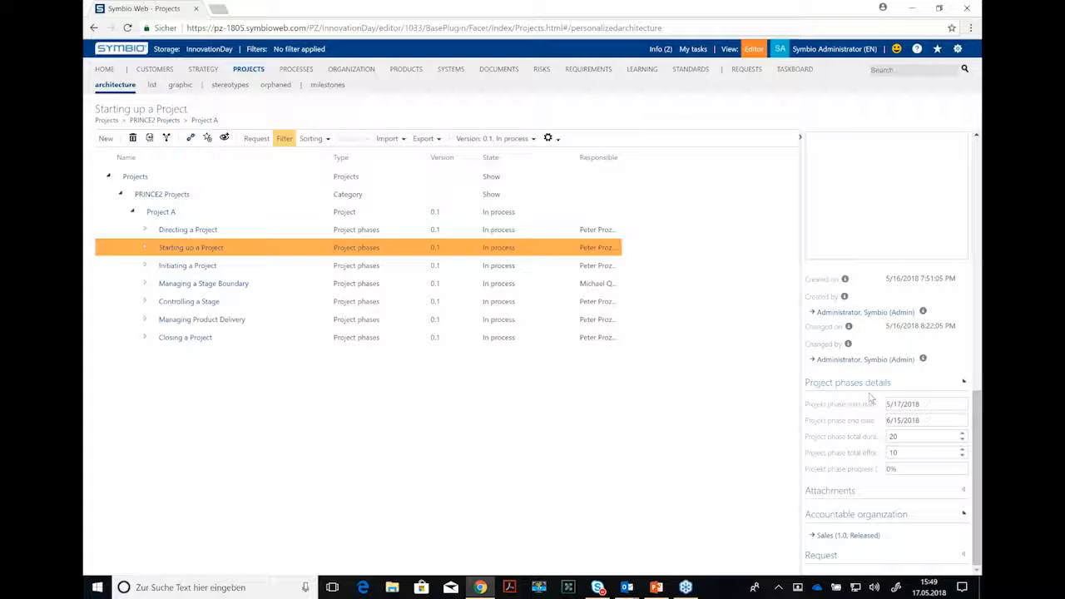
left_click(924, 404)
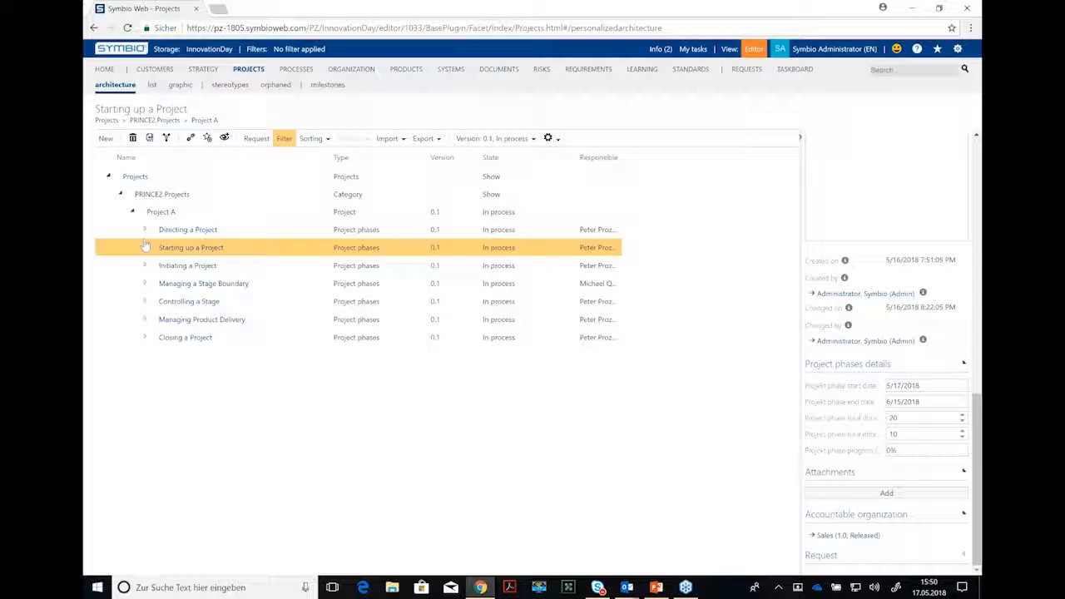
- Expand Starting up a Project's activities and view Defining the outline of a business case graphically
left_click(143, 246)
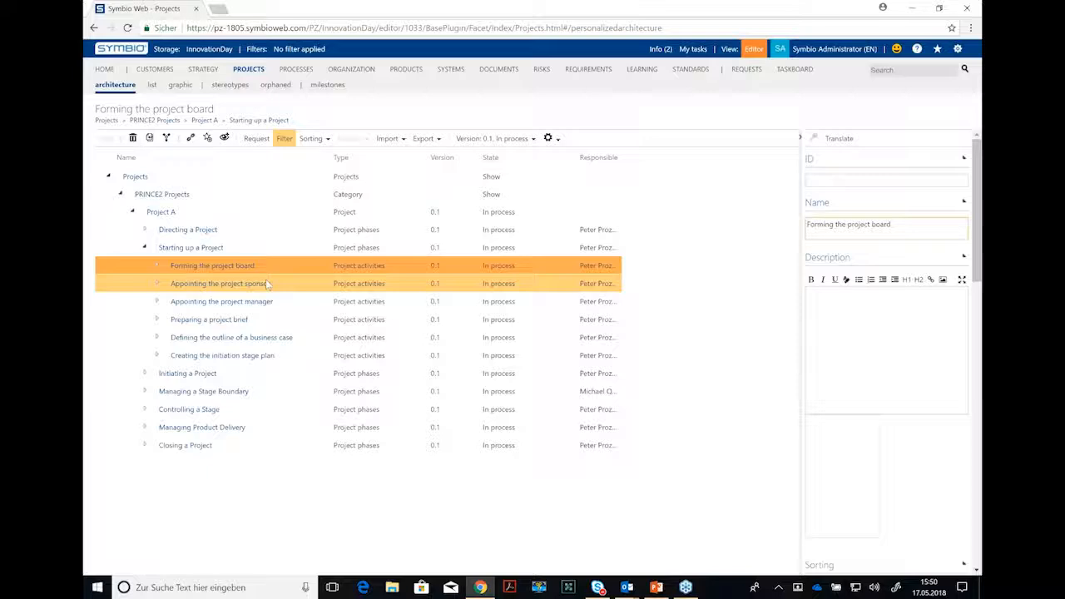
left_click(232, 336)
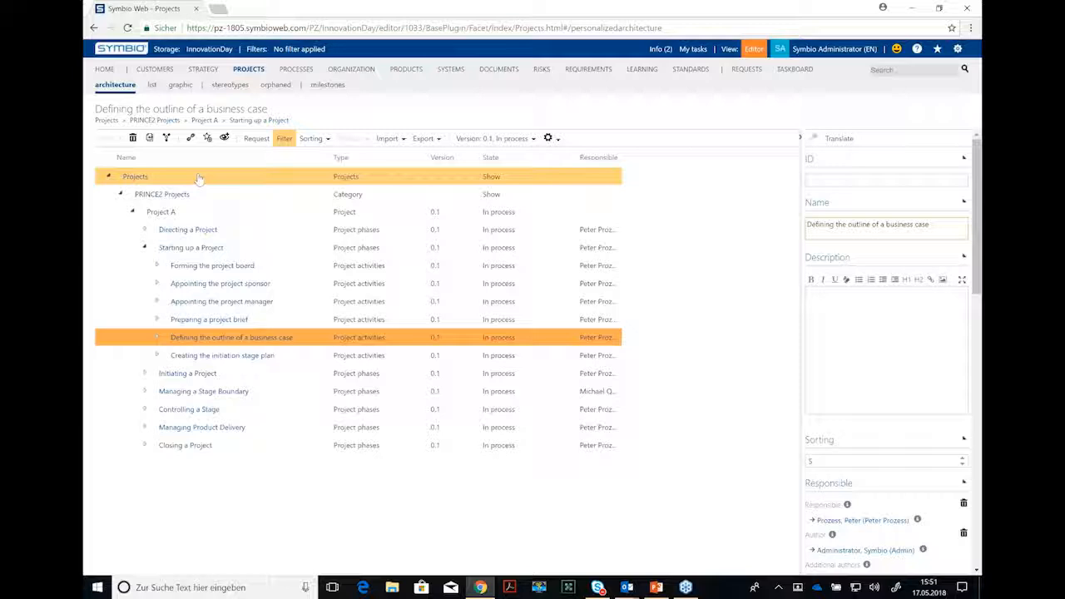
left_click(177, 83)
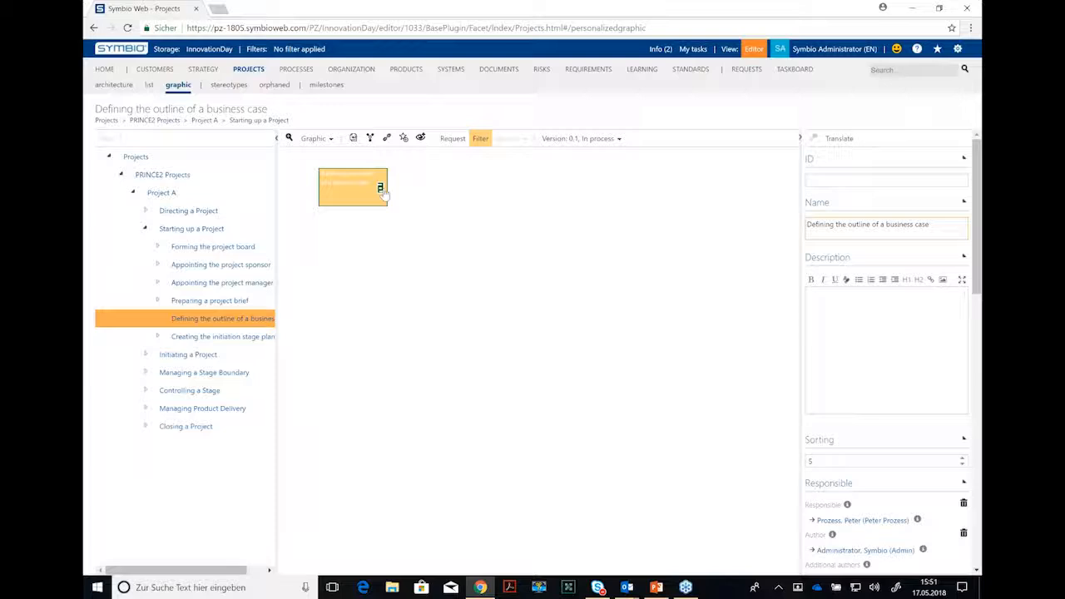
- Select the business case activity, then the first activity box under Starting up a Project
left_click(161, 193)
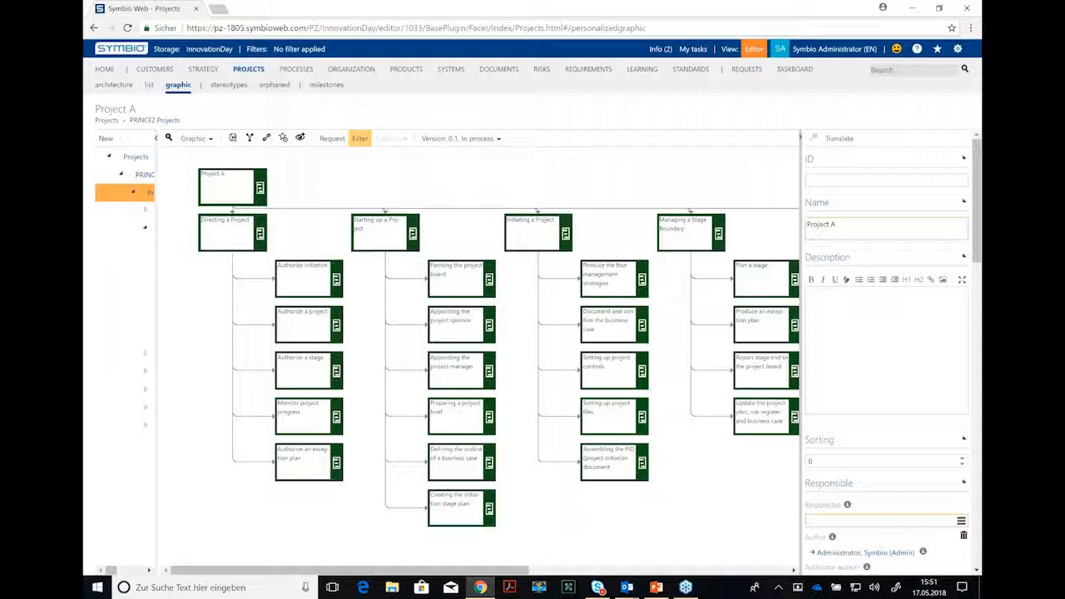
left_click(461, 279)
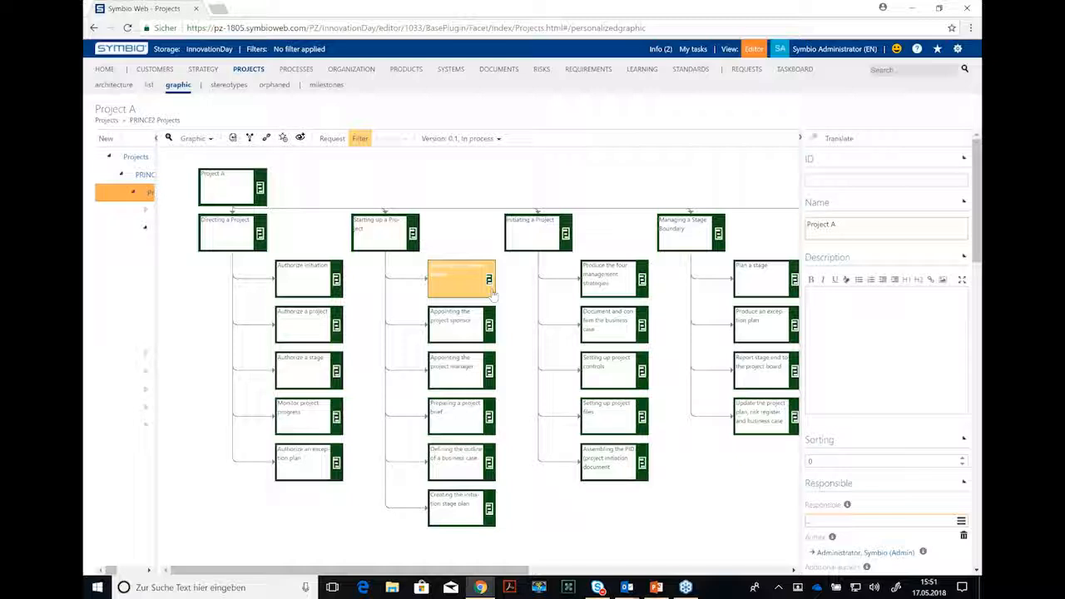